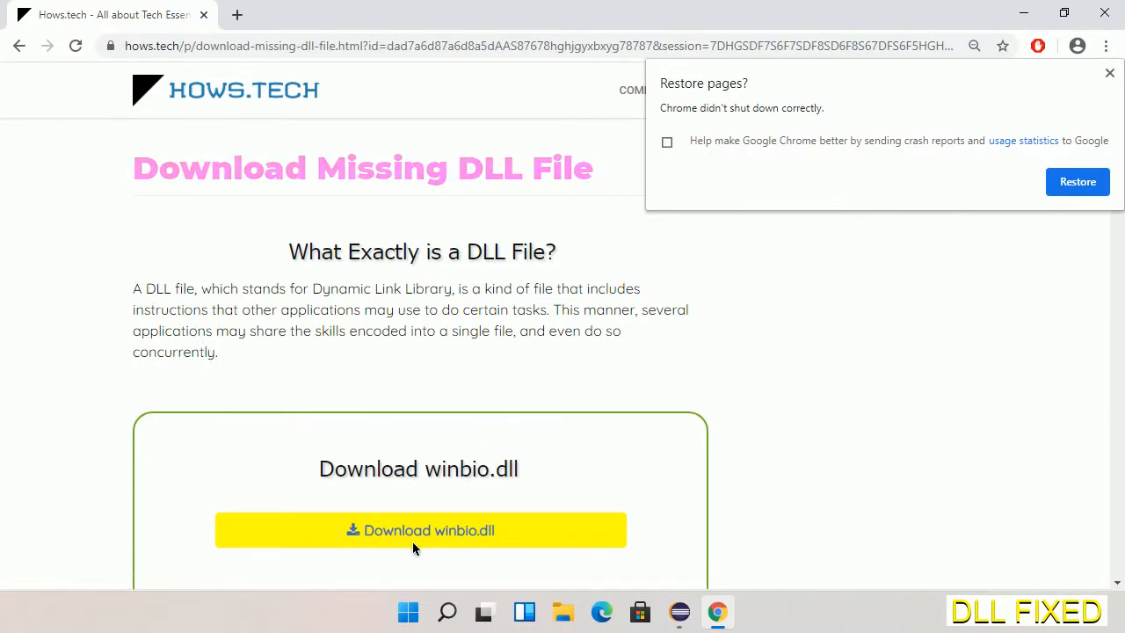
mouse_move(419, 530)
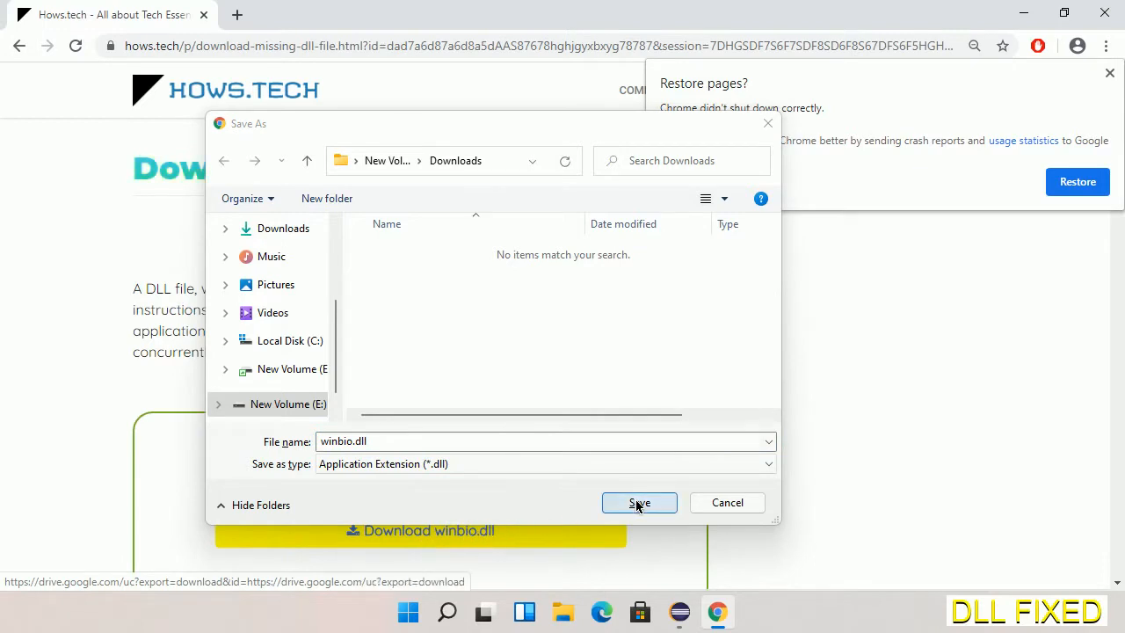
- Save winbio.dll from the hows.tech page into the Downloads folder
click(639, 502)
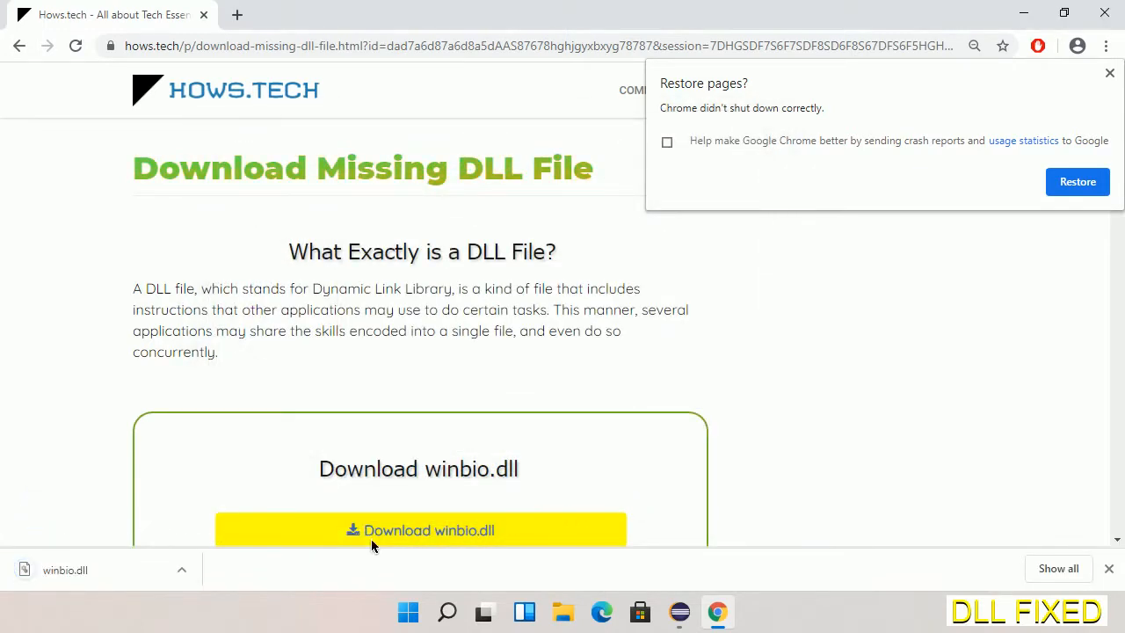
click(182, 570)
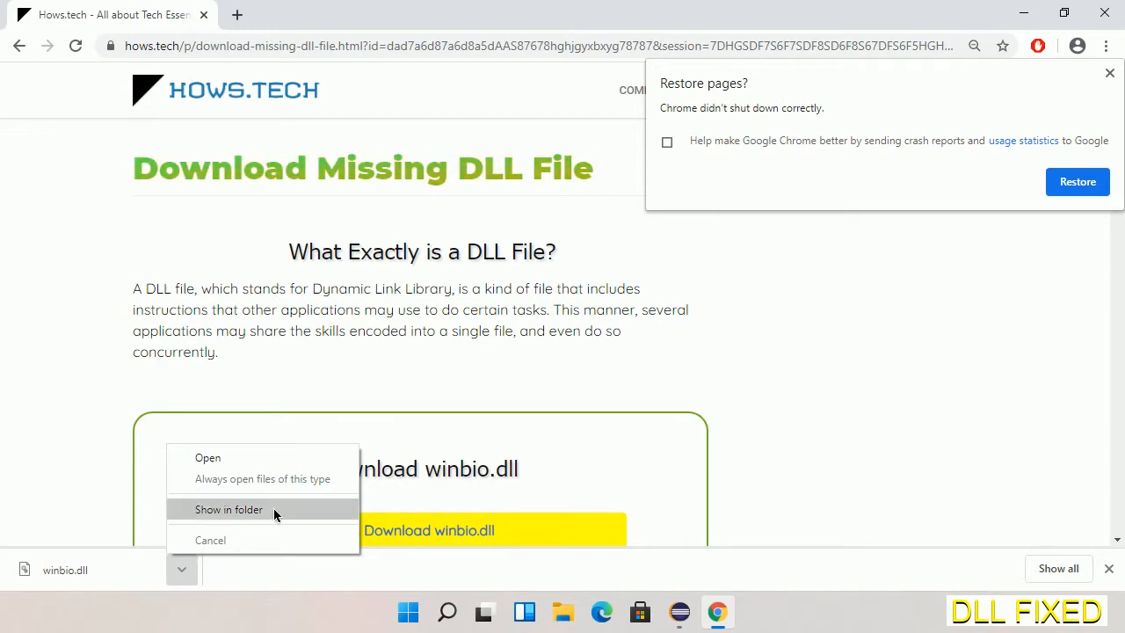
- Show winbio.dll in the Downloads folder and copy it
click(228, 509)
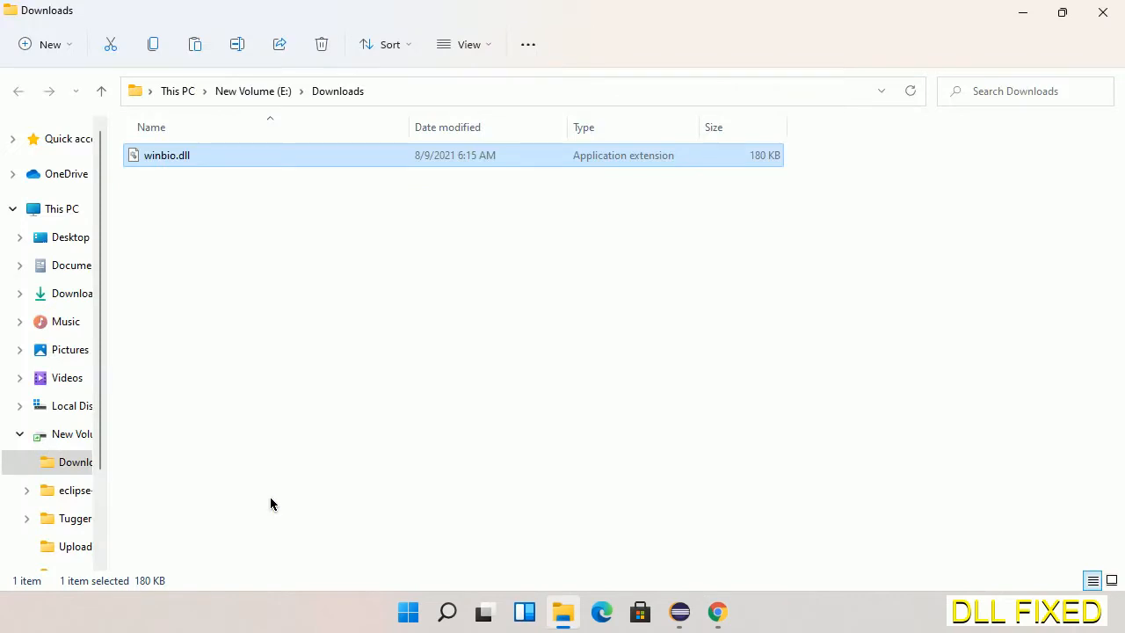
mouse_move(166, 156)
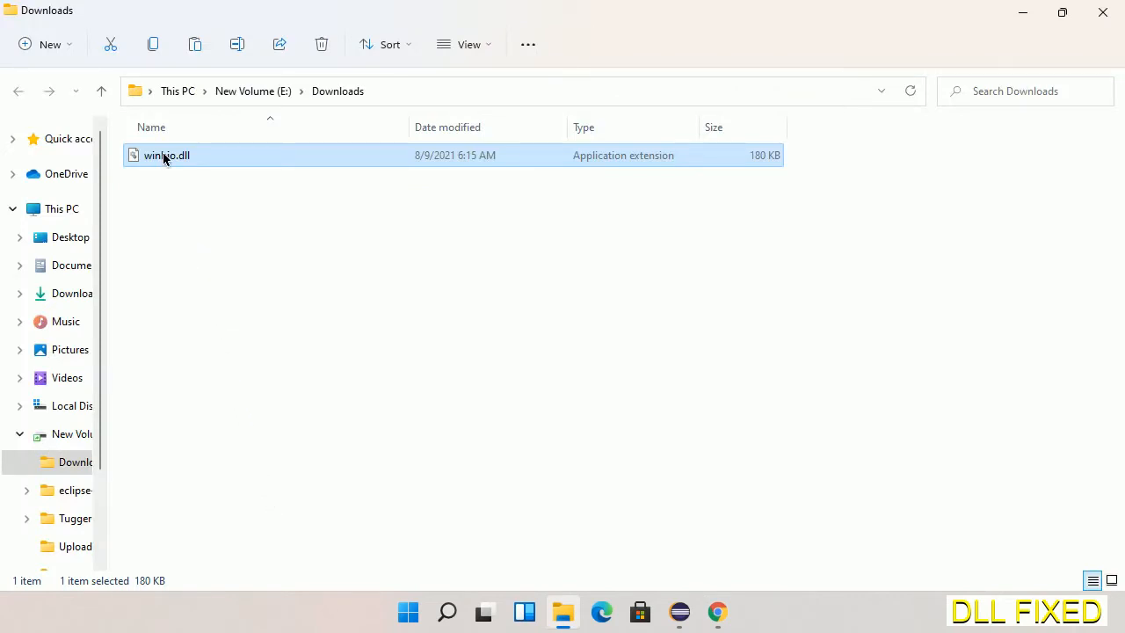
right_click(166, 155)
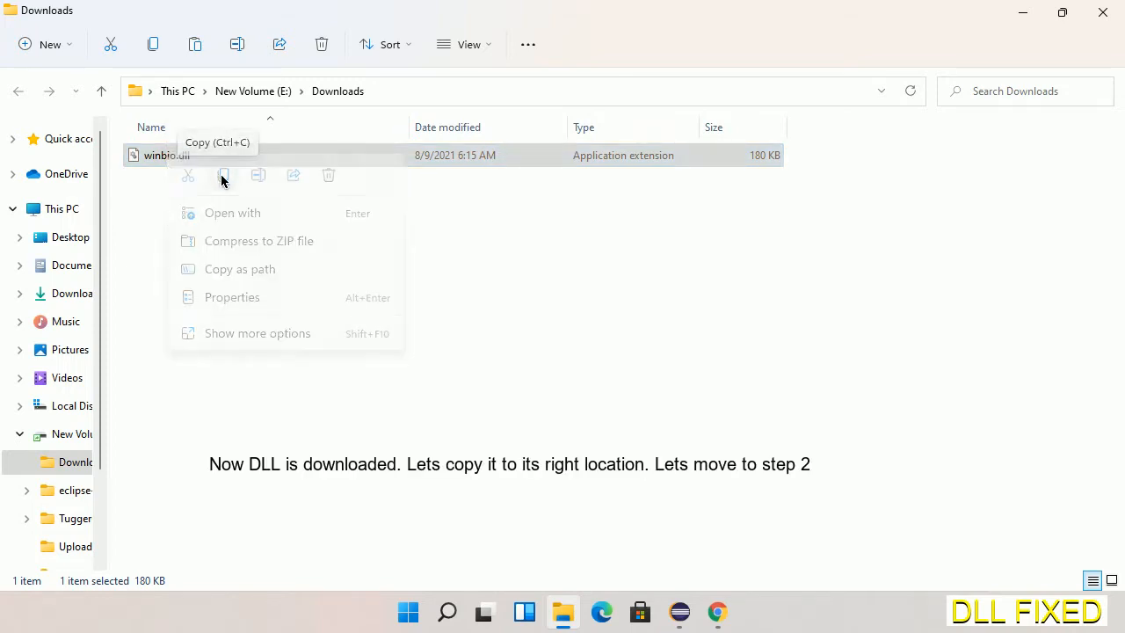
click(224, 176)
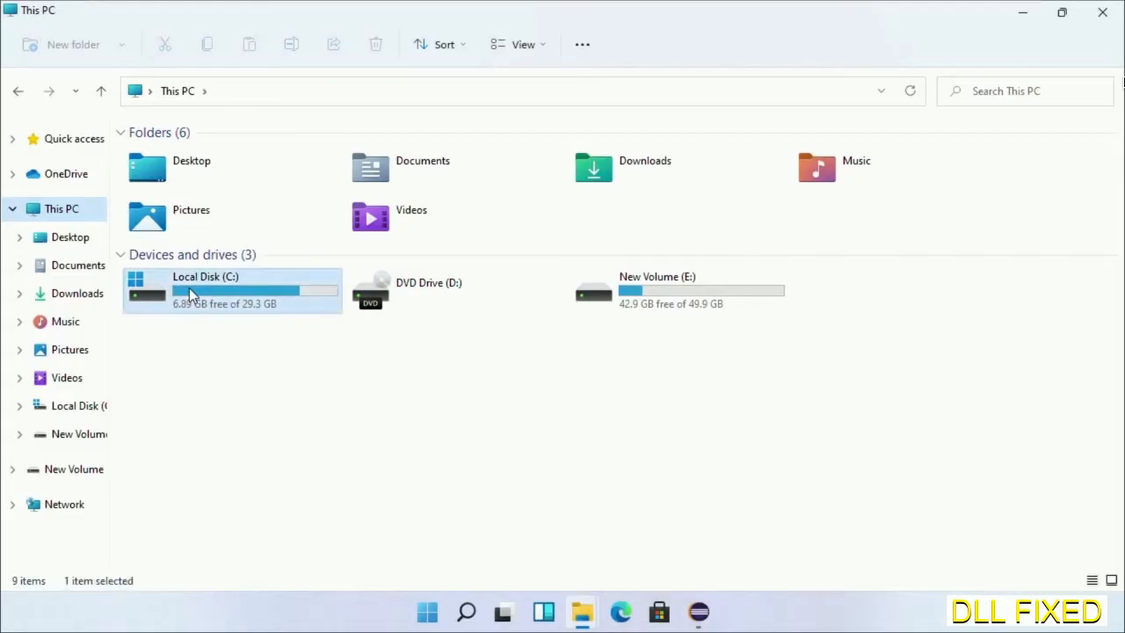
- Paste winbio.dll into C:\Windows\System32, granting administrator permission
double_click(205, 290)
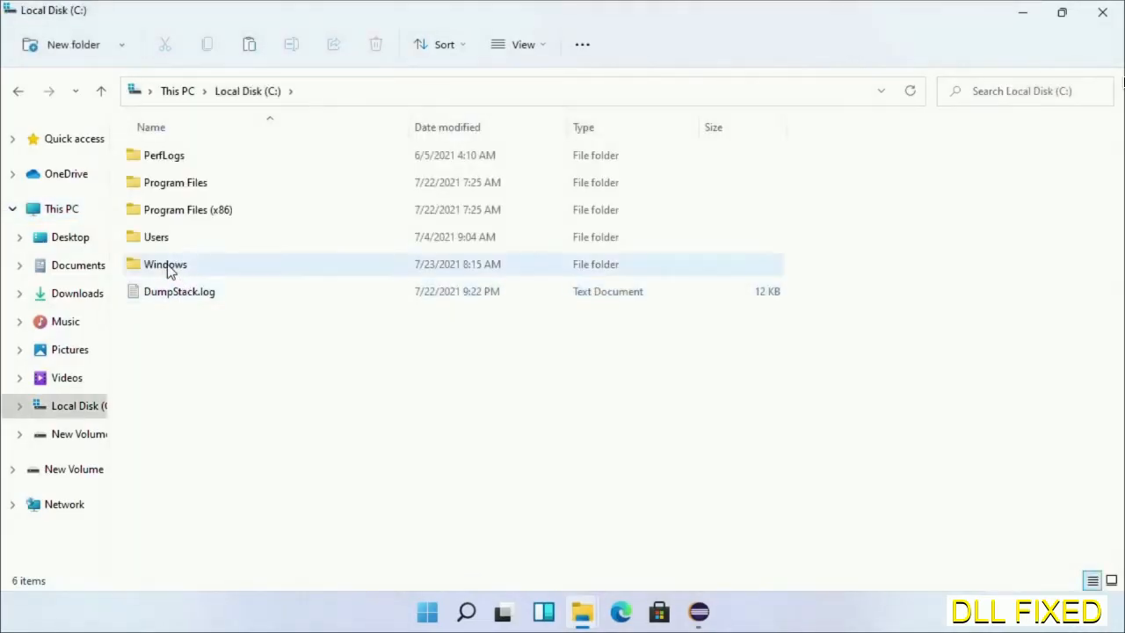
double_click(165, 263)
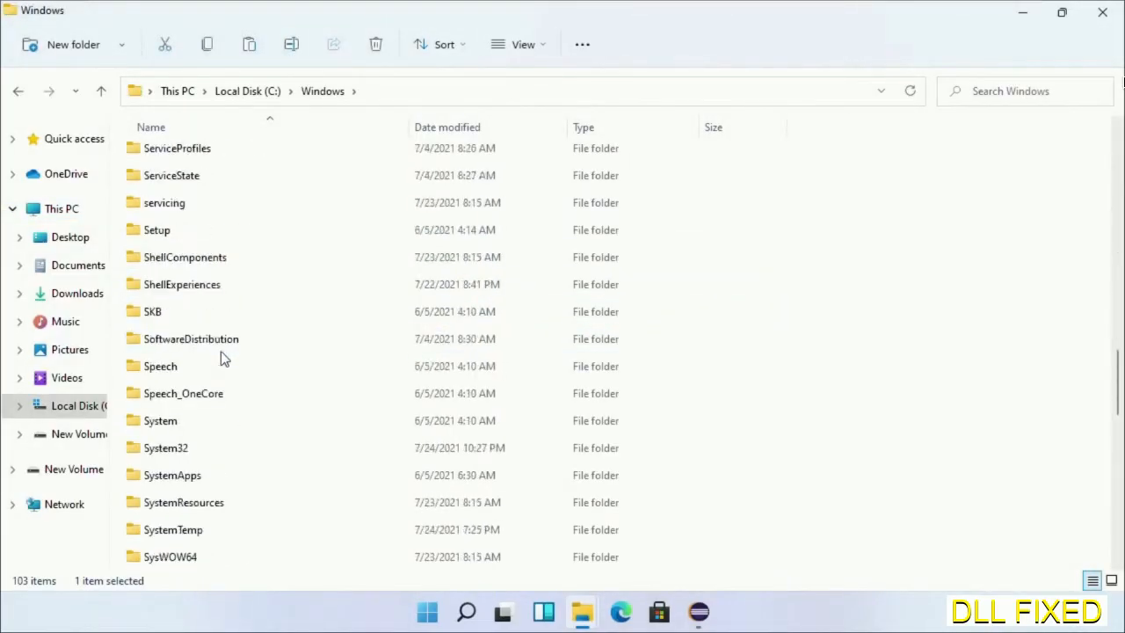
scroll(down, 3)
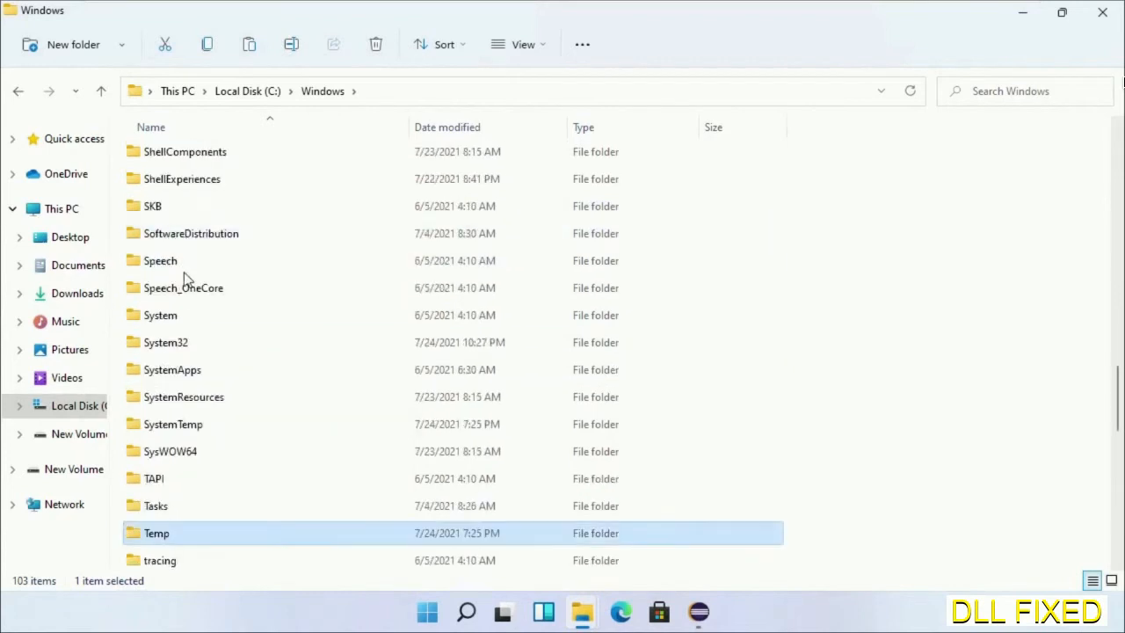
double_click(165, 342)
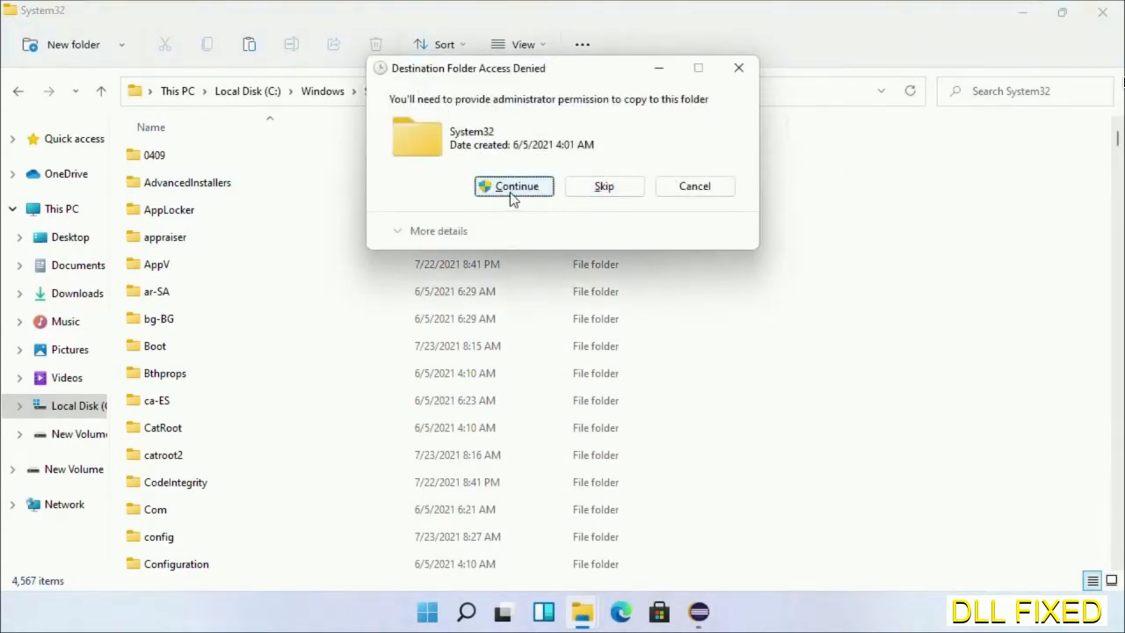
click(514, 187)
text(task)
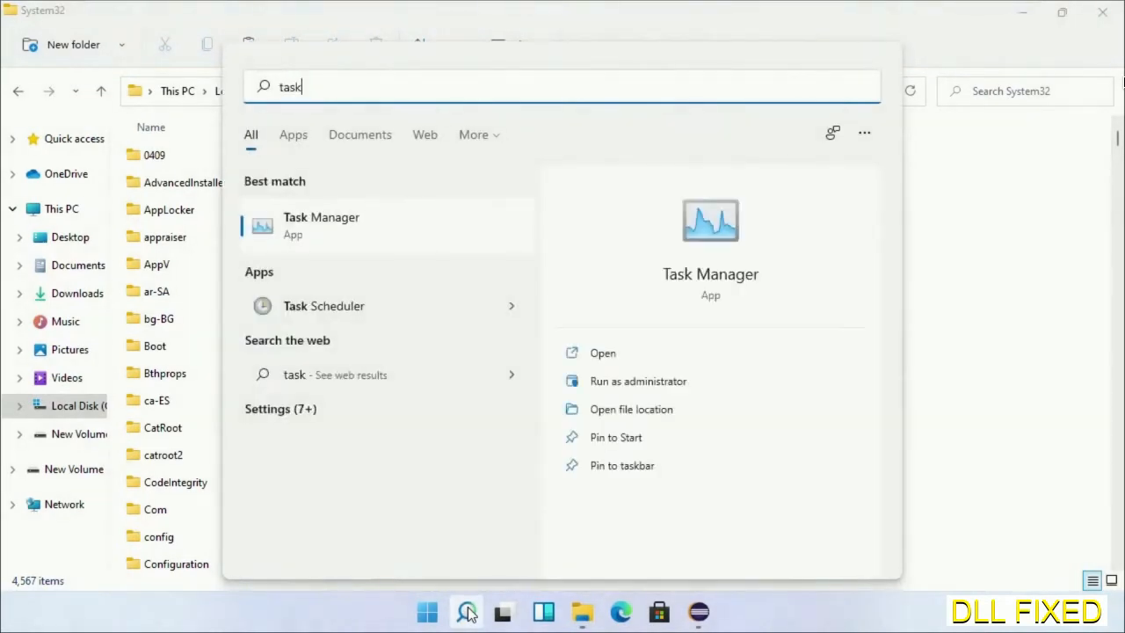
- Launch Task Manager as administrator and start a Run new task
right_click(321, 225)
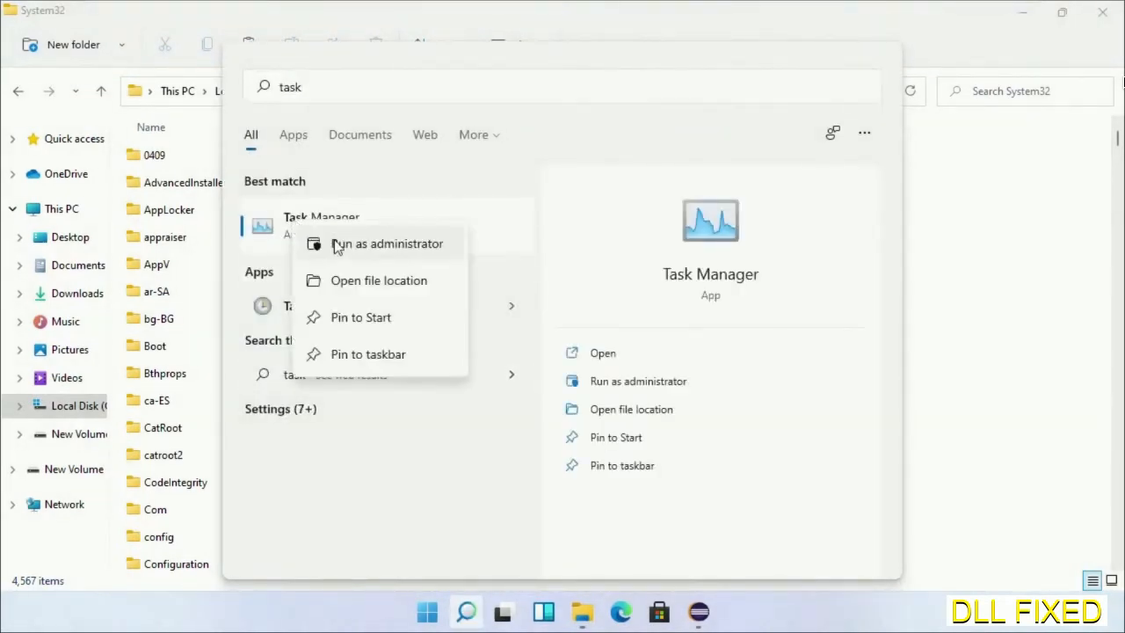
click(385, 243)
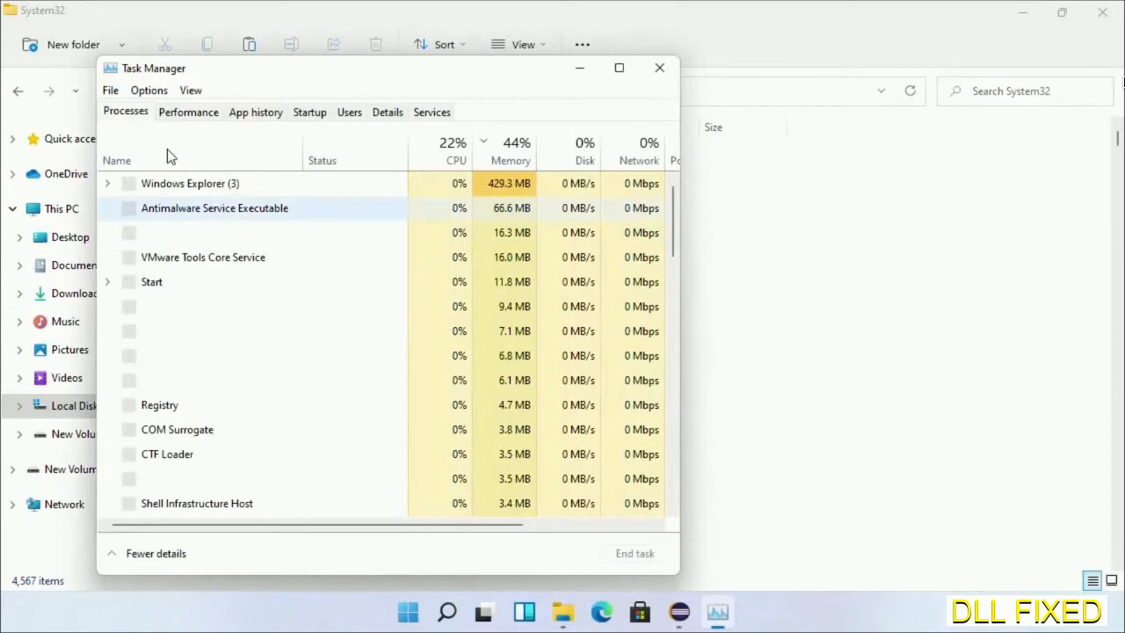
click(110, 89)
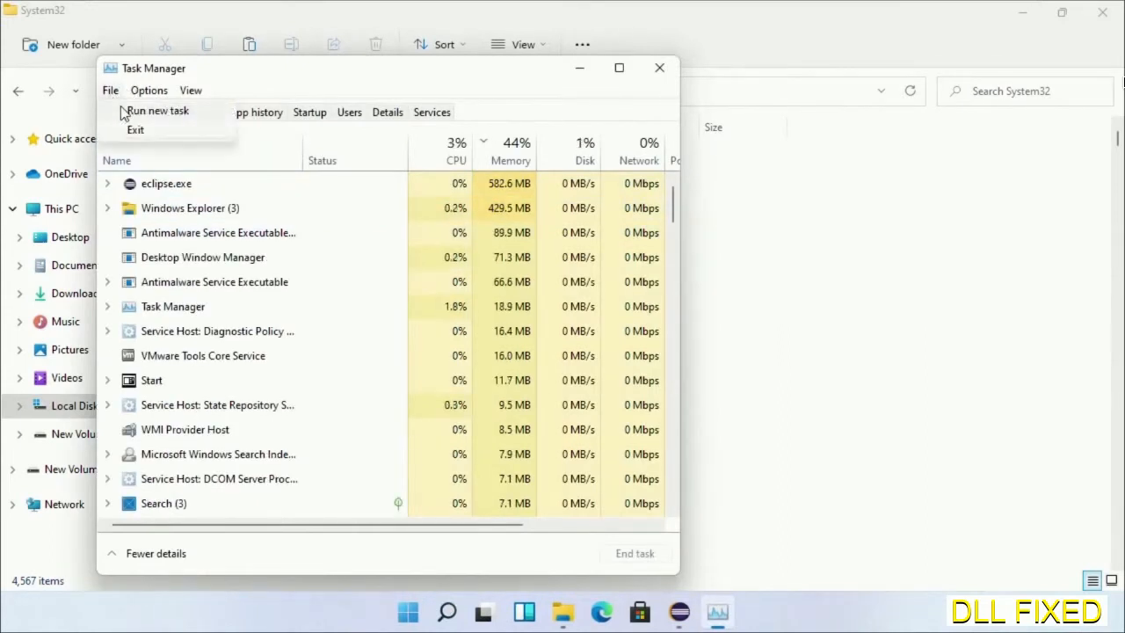
click(156, 110)
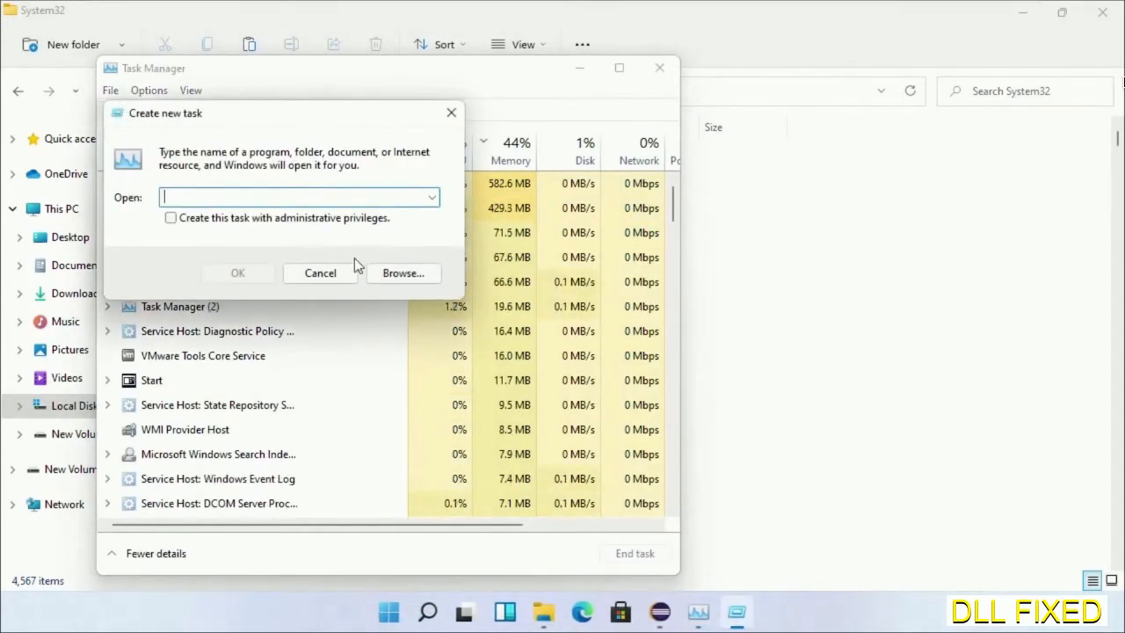
- Browse to C:\Windows\System32 to pick cmd.exe as the task's program
click(403, 272)
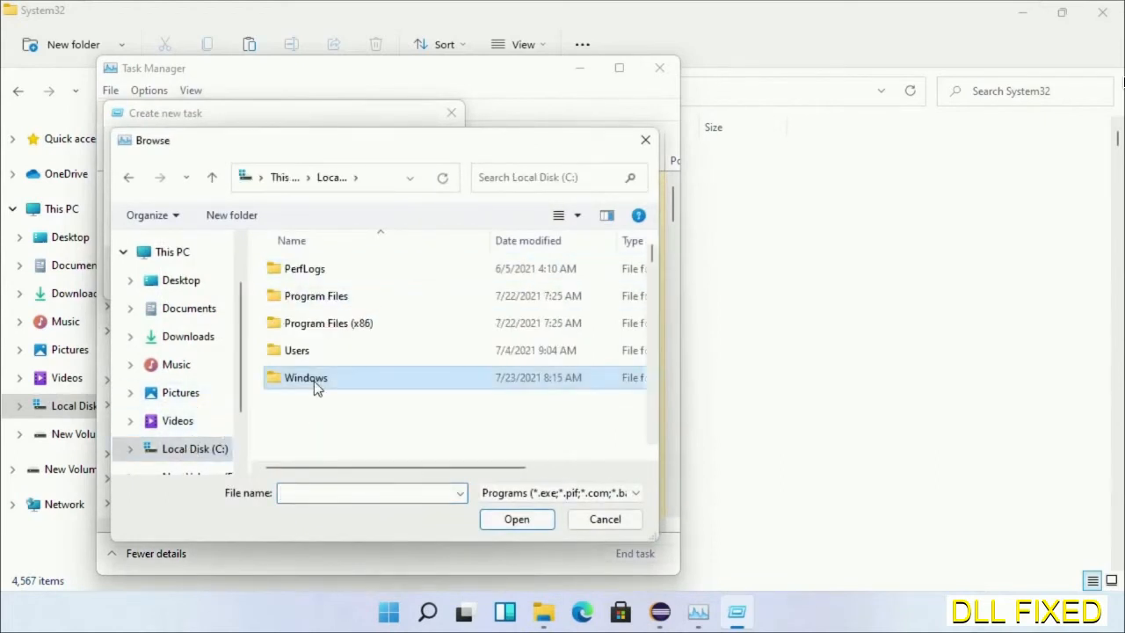
double_click(306, 377)
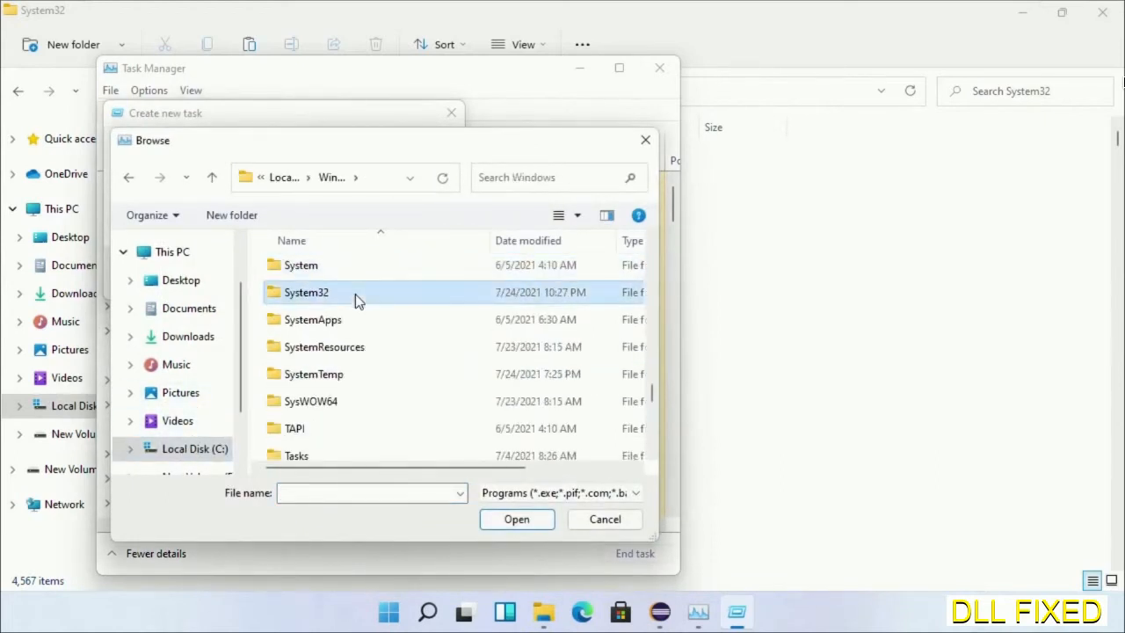
double_click(306, 292)
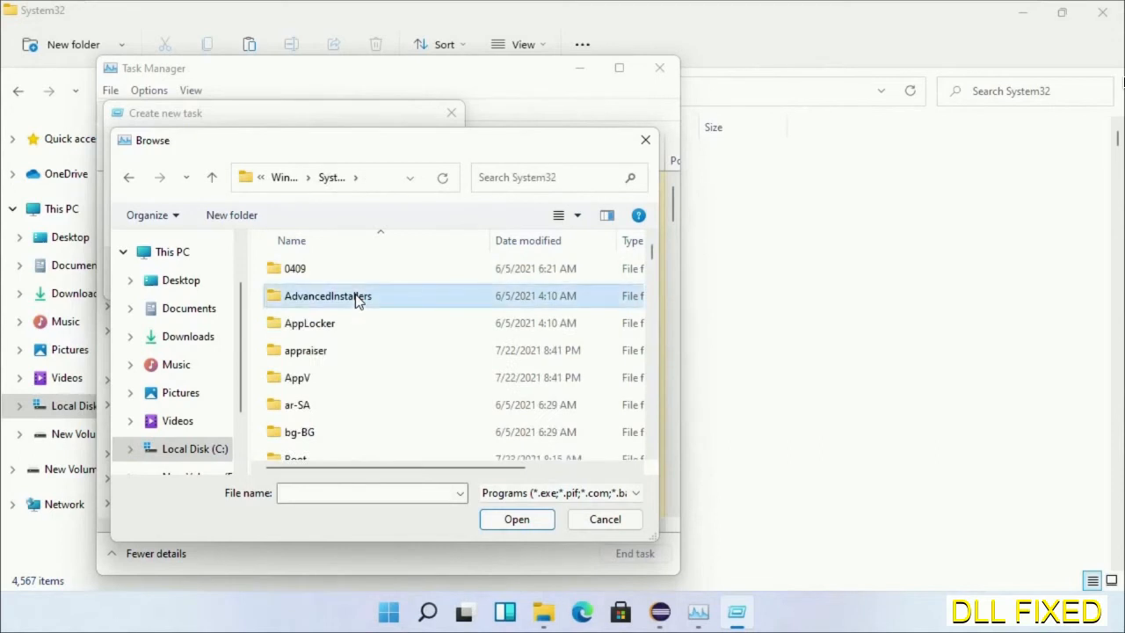
scroll(down, 3)
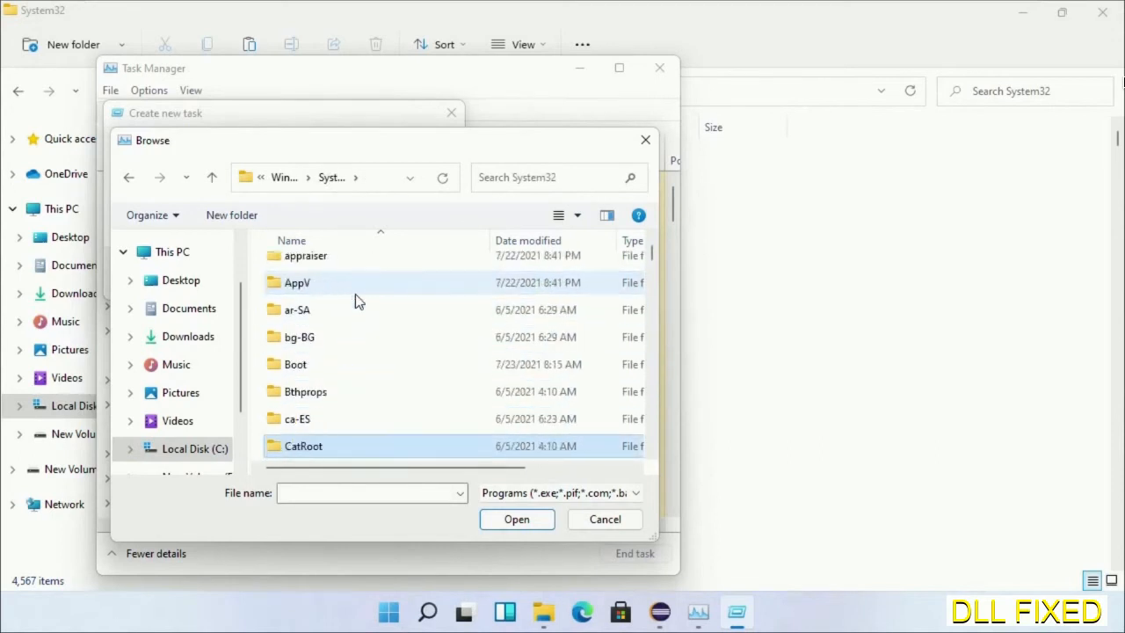
scroll(down, 3)
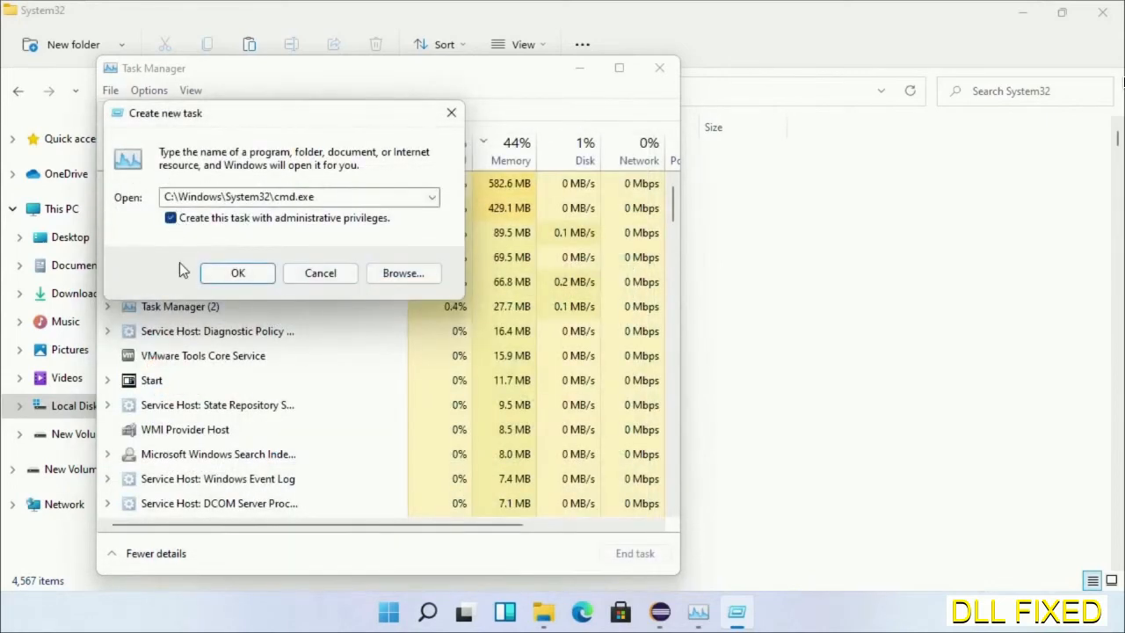
- Run chkdsk c: /f /r in the maximized admin cmd and answer Y to schedule it at restart
click(237, 272)
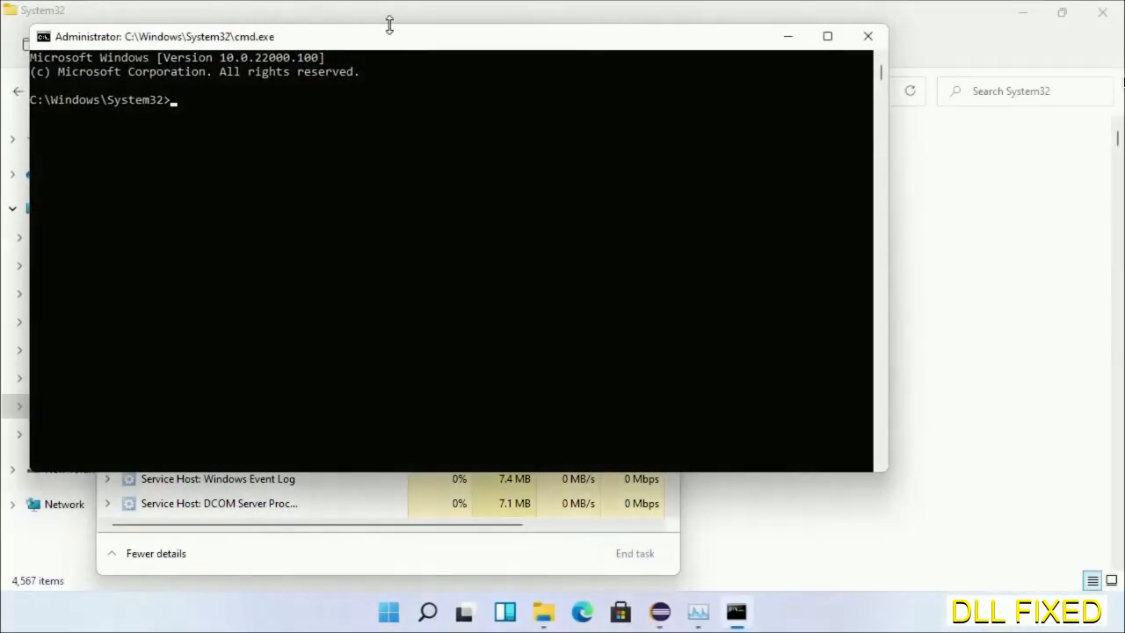
click(826, 36)
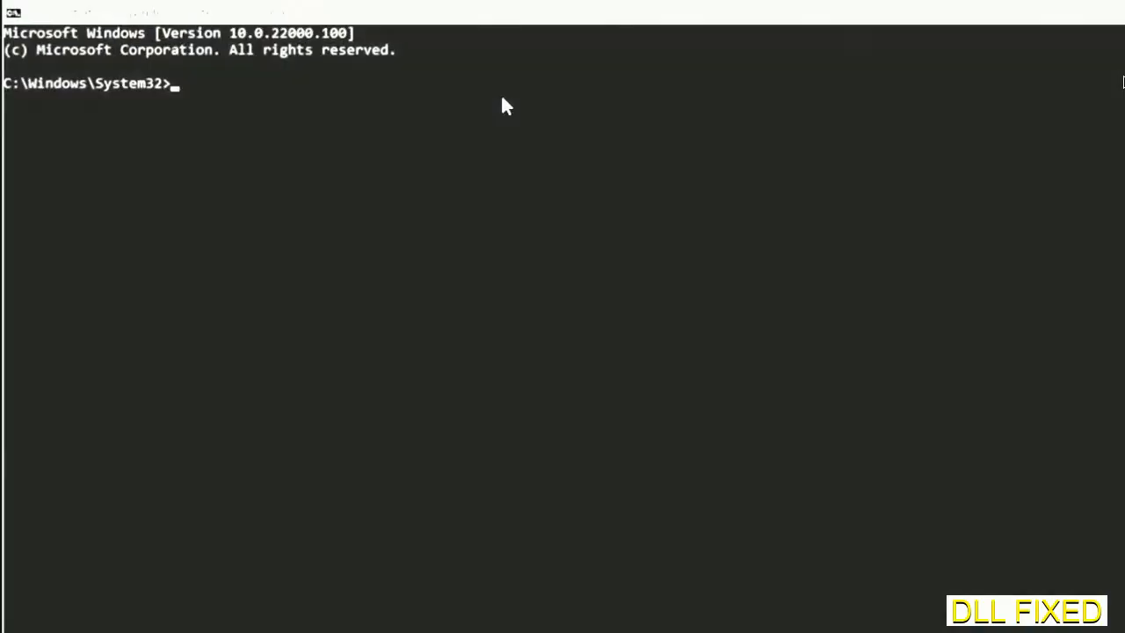
text(chkdsk c /f /r)
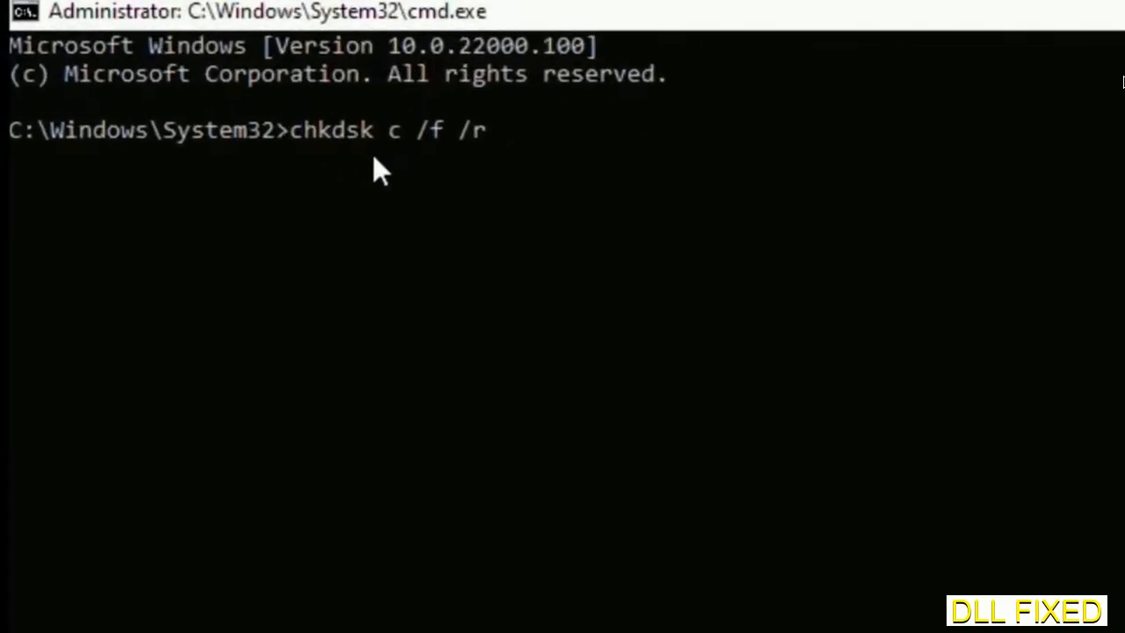
text(:)
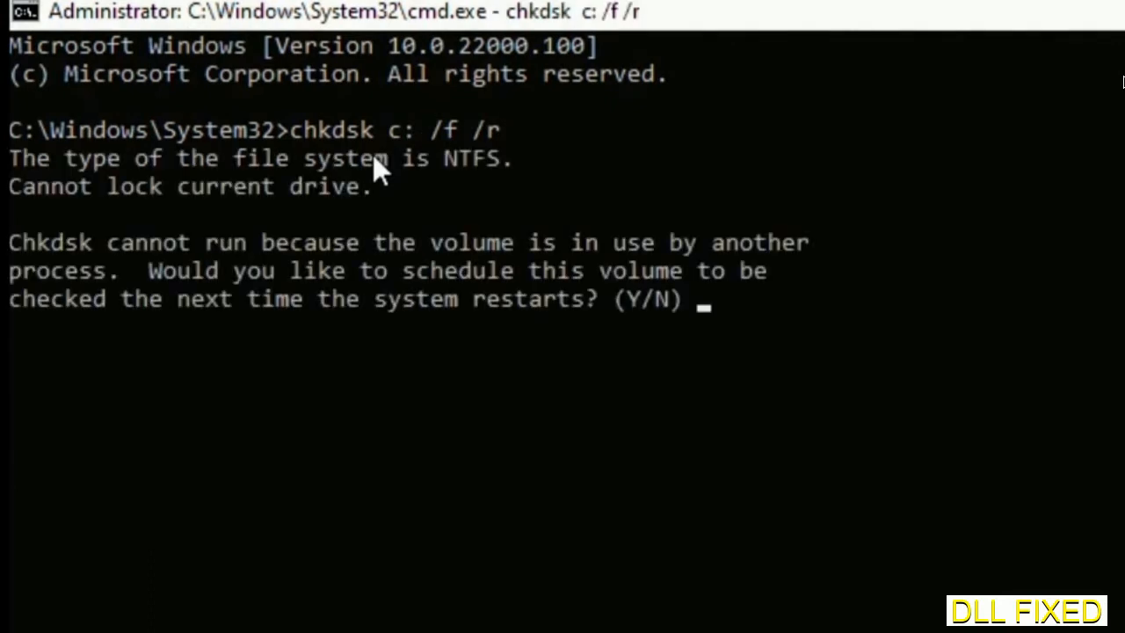
text(Y)
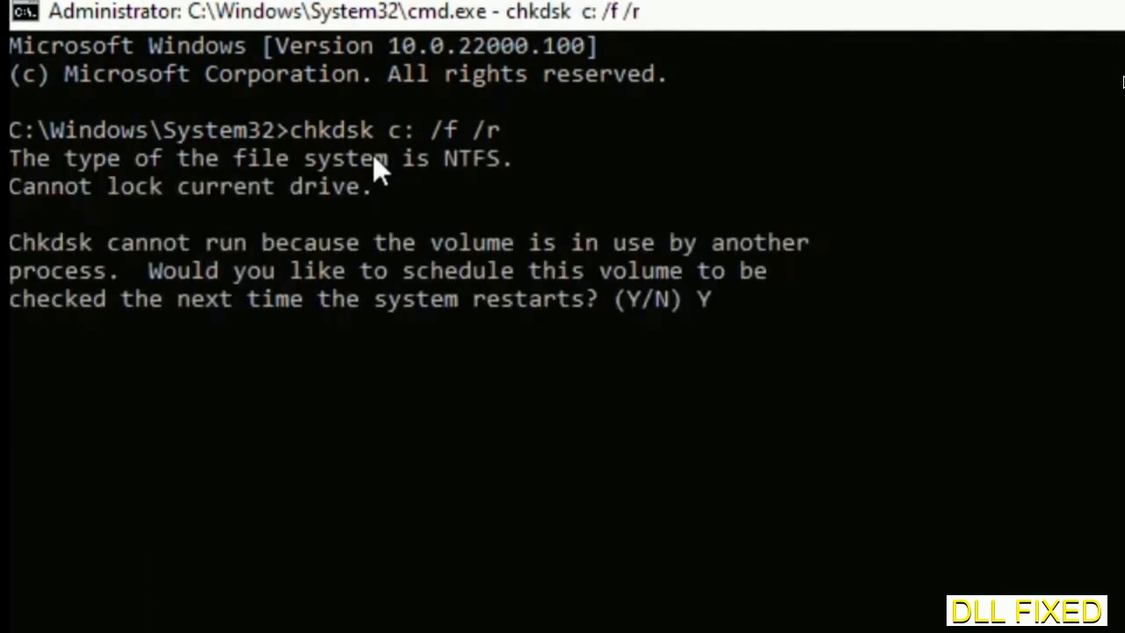
key(enter)
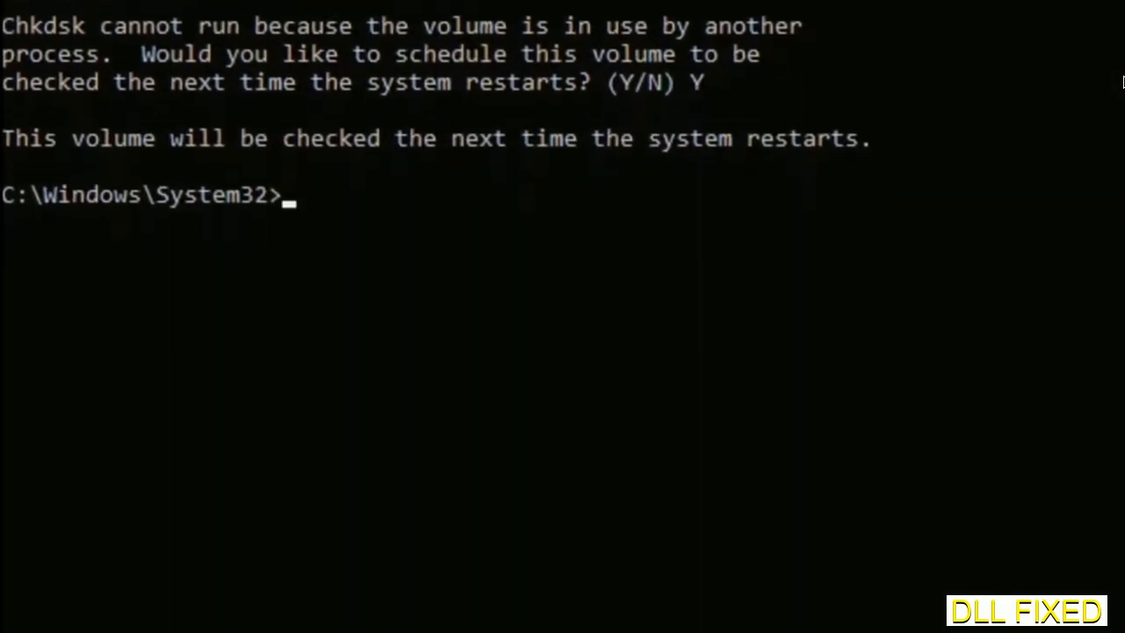
- Run sfc /scannow to start verifying system files
text(sfc)
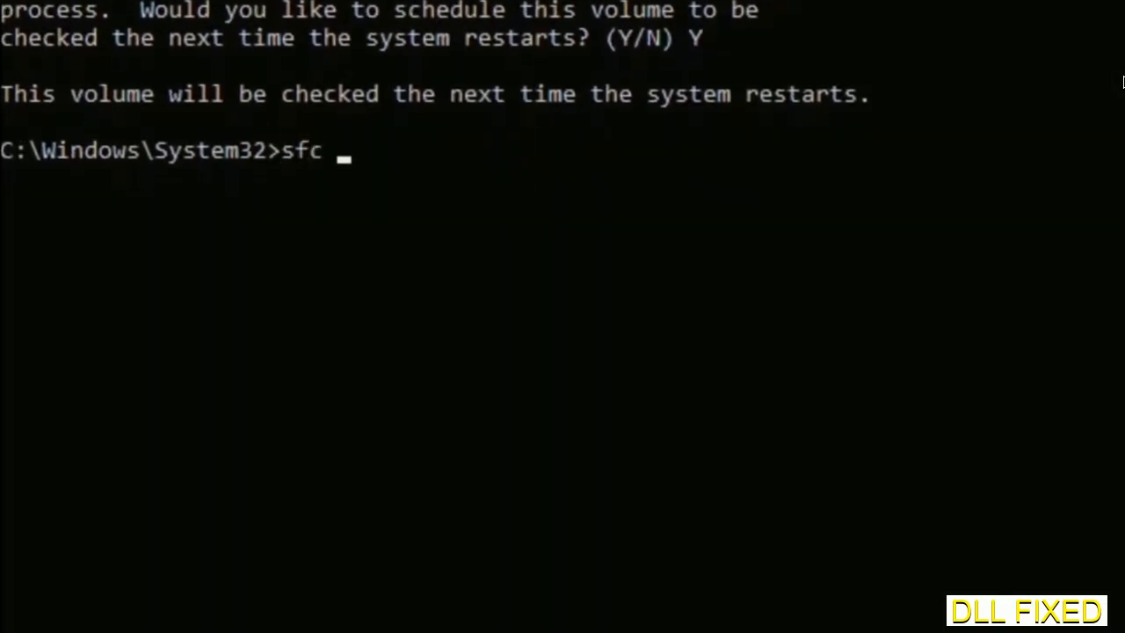
text(/scanno)
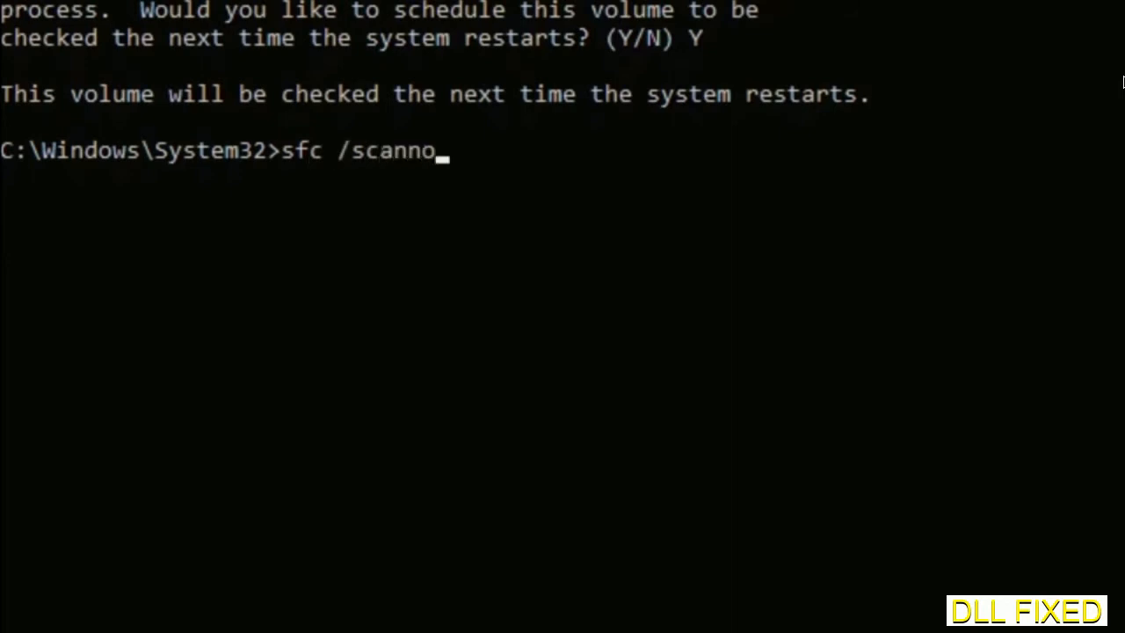
text(w)
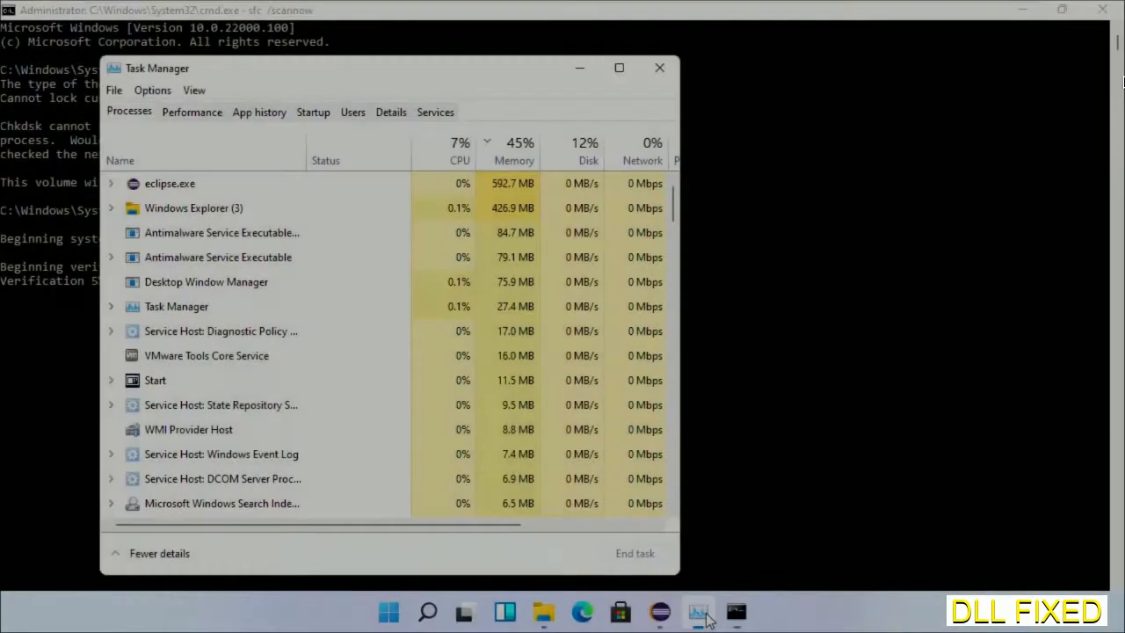
- Launch a second cmd.exe with administrative privileges via Run new task
click(113, 90)
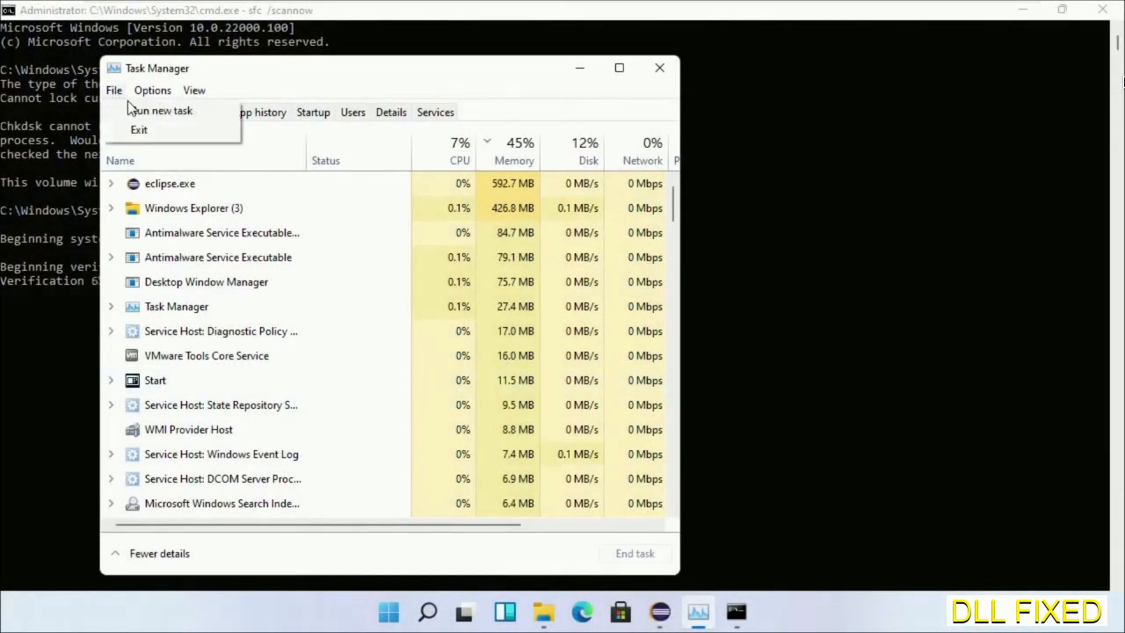
click(159, 110)
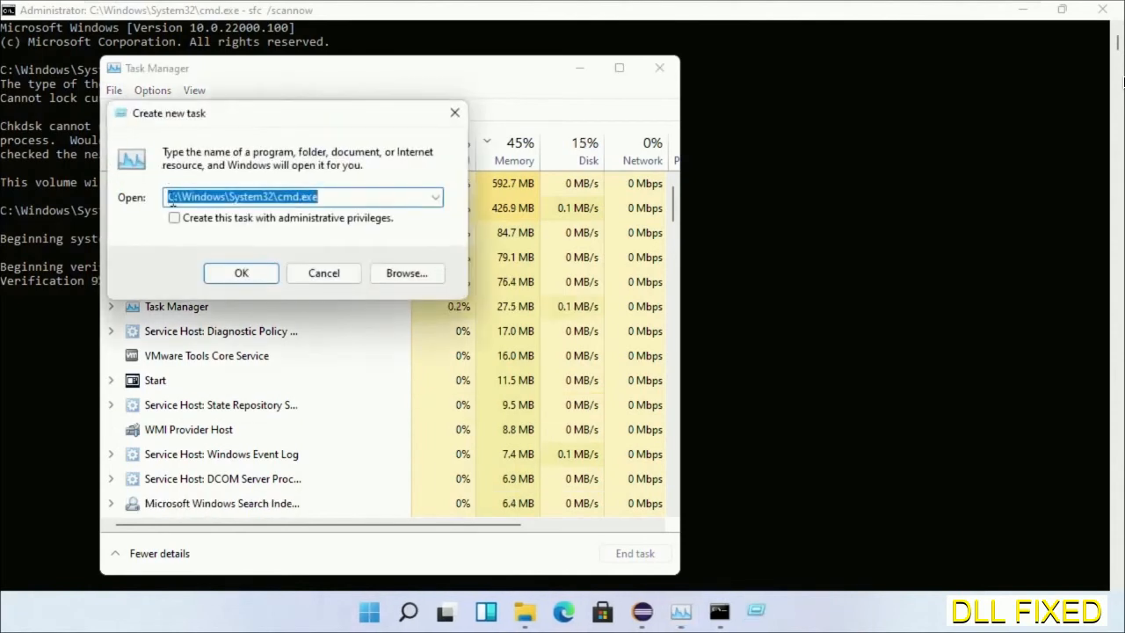
click(174, 218)
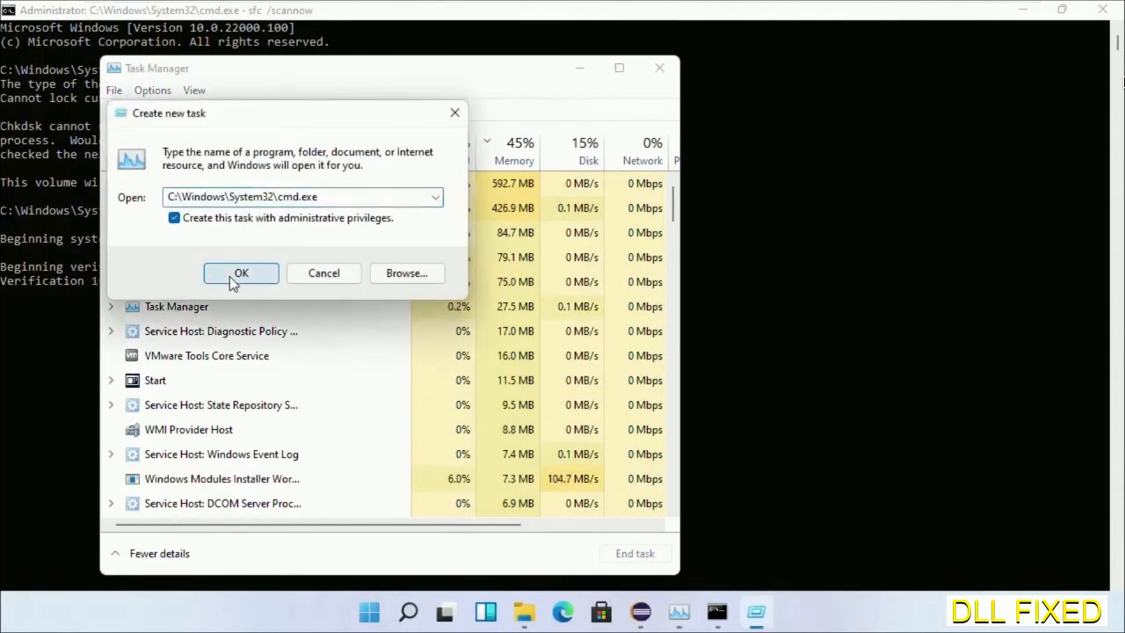
click(241, 273)
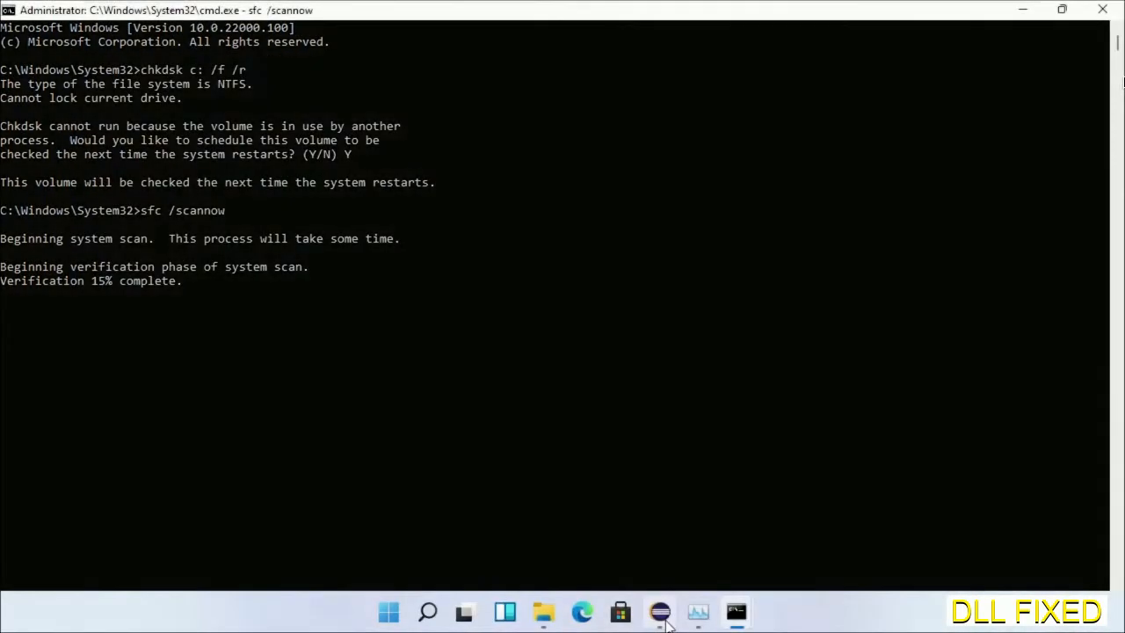
click(659, 612)
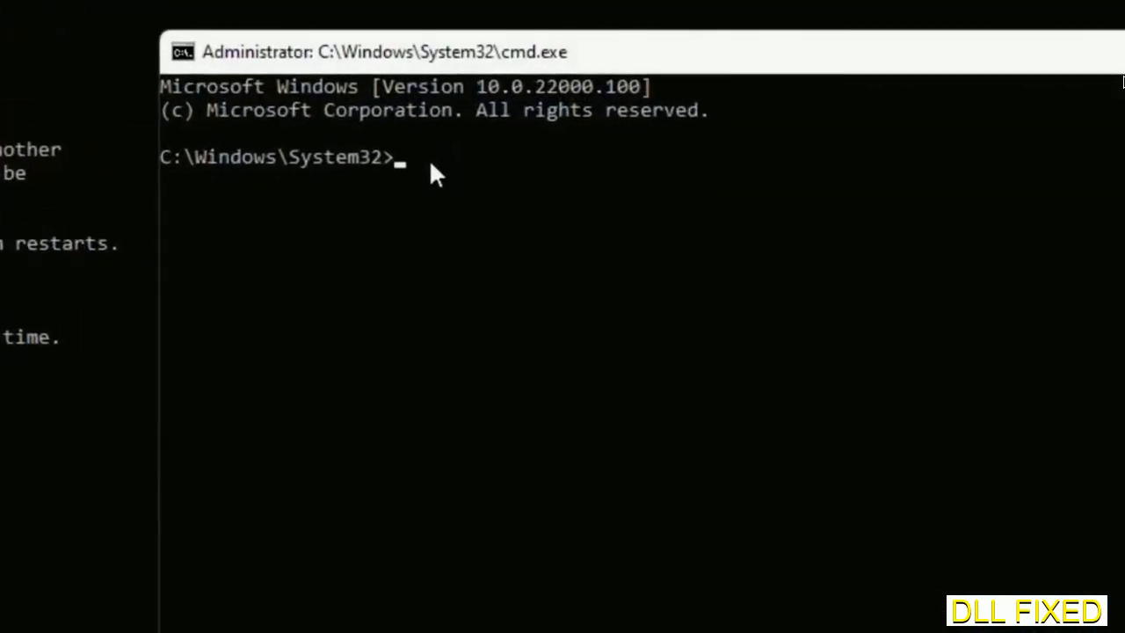
- Enter regsvr32 "C:\Windows\System32\myMissingDllFile.dll" and show the Start power options for Restart
text(regsvr32 "C:\Windows\System32\myMissingDllFile.dll")
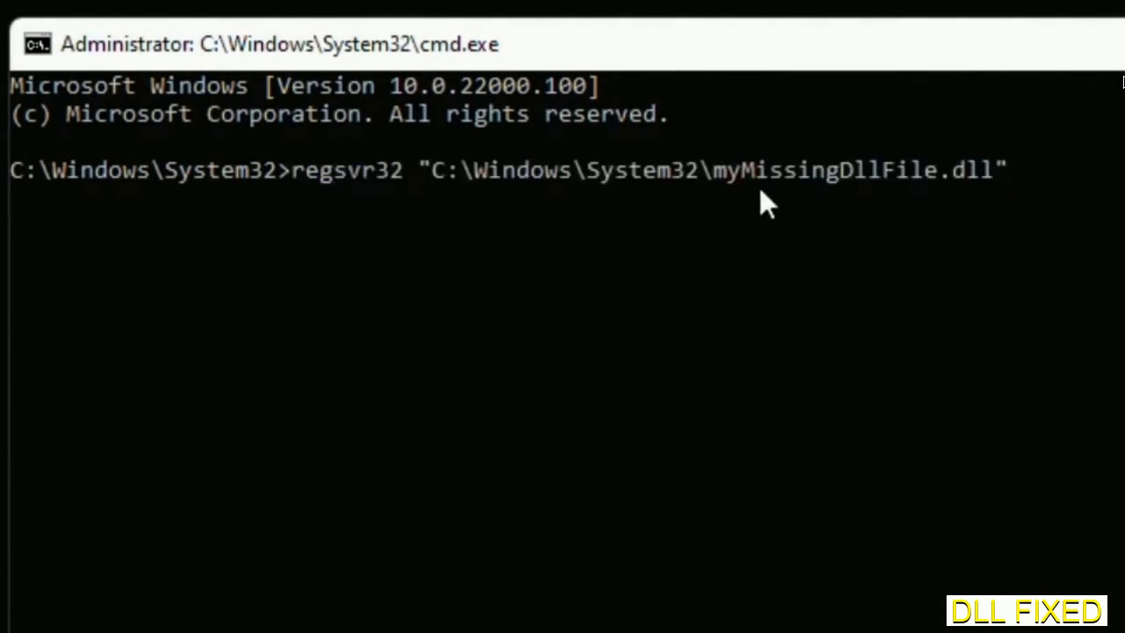
mouse_move(721, 193)
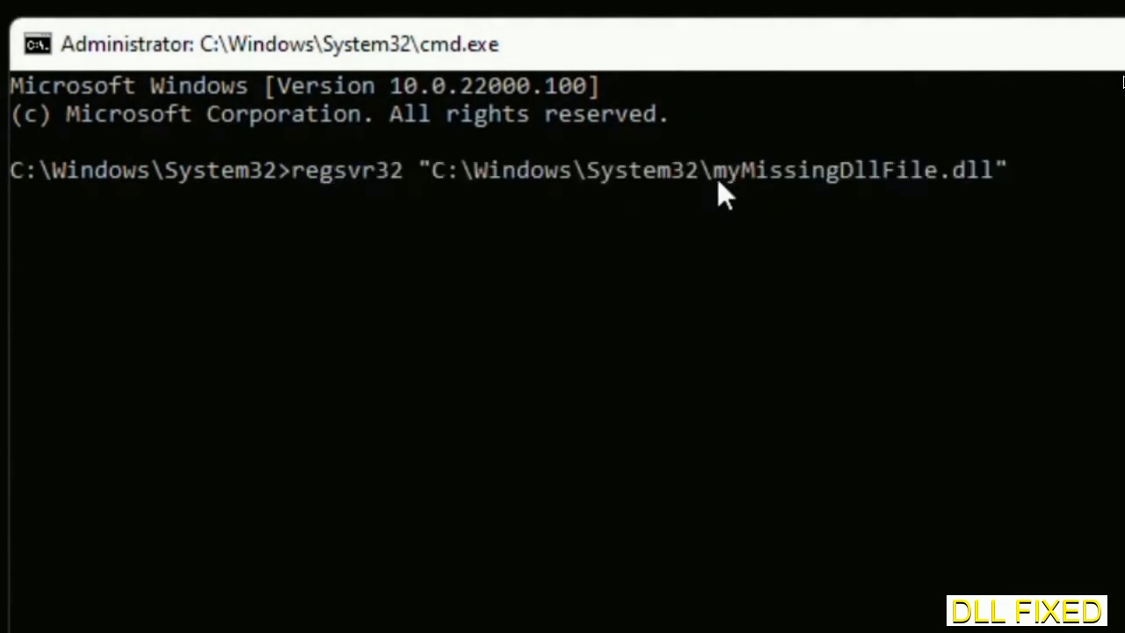
drag(712, 170, 990, 169)
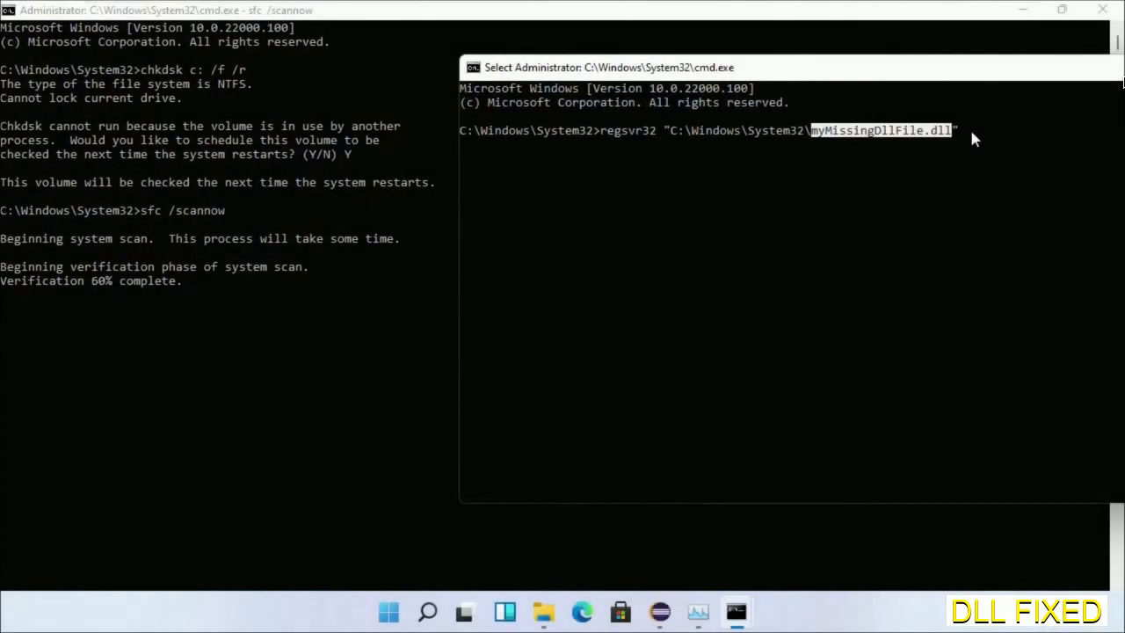
mouse_move(403, 279)
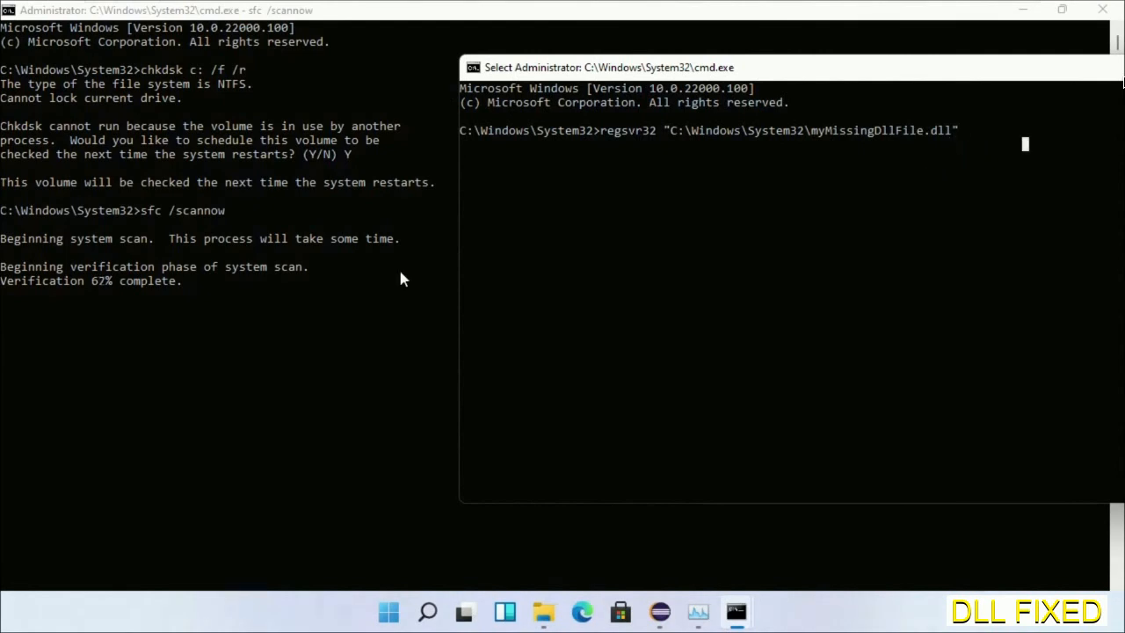
mouse_move(198, 287)
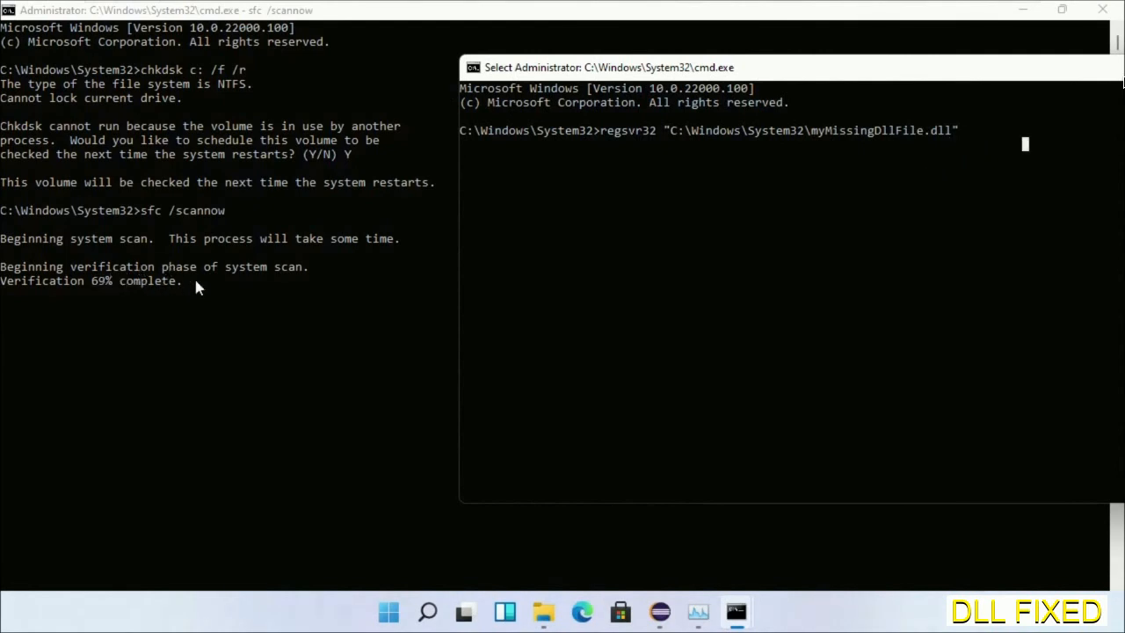
click(428, 612)
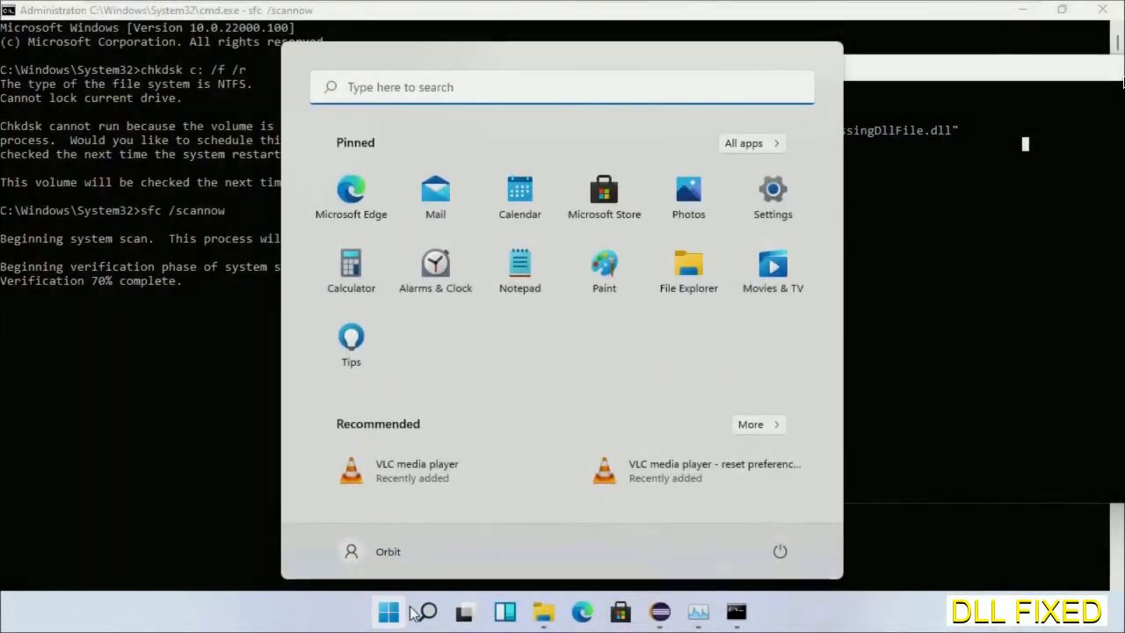
click(779, 551)
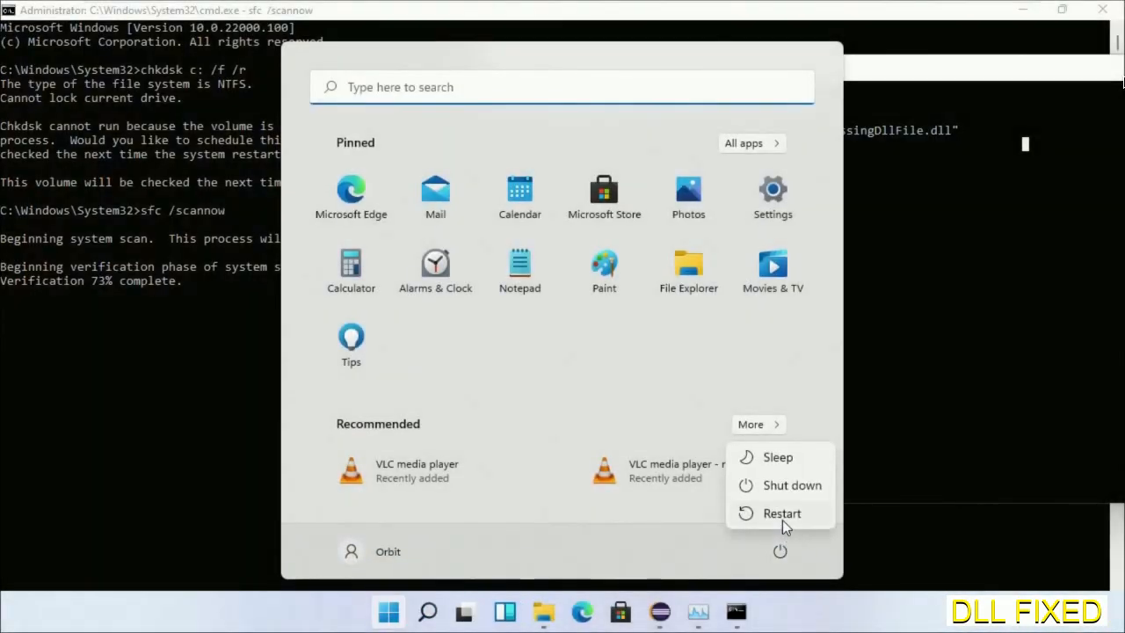